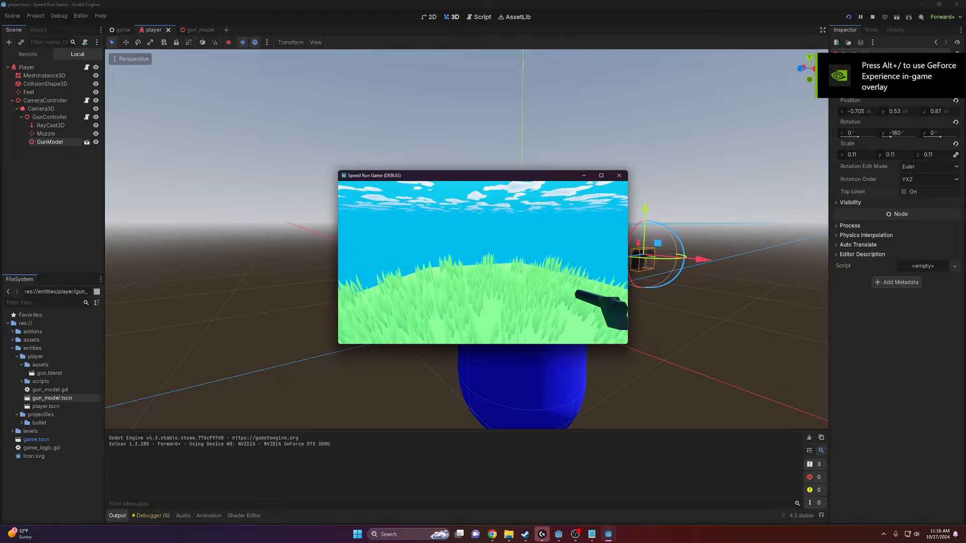
Step: Close the running Speed Run Game test window to stop the debug session
{"action": "left_click", "coordinate": [481, 17]}
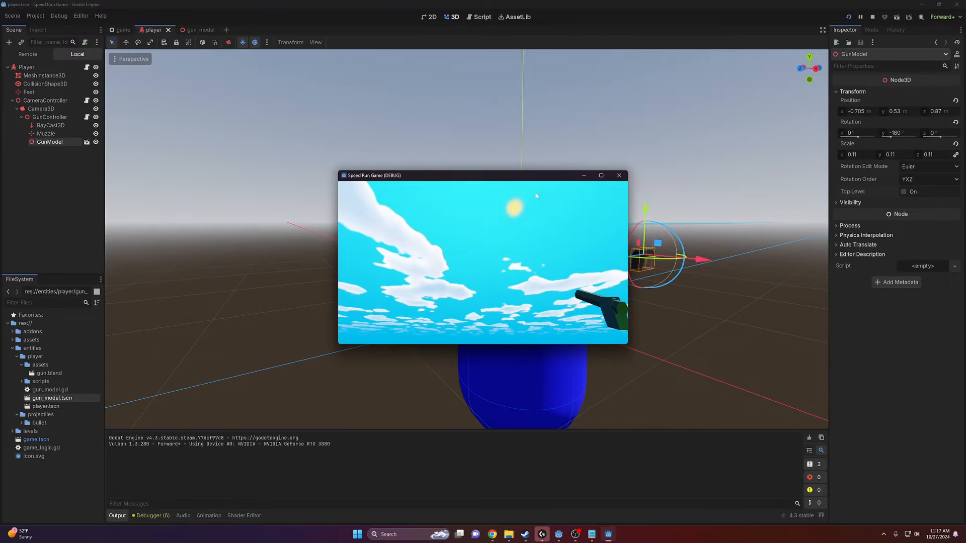
{"action": "left_click", "coordinate": [619, 176]}
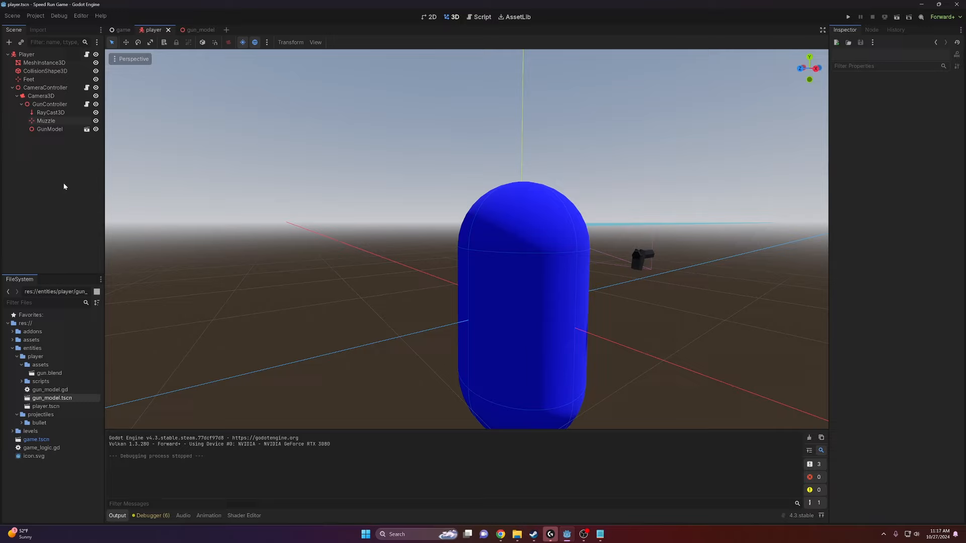
Step: Add a Marker3D beside GunModel under GunController and name it GunTarget
{"action": "left_click", "coordinate": [50, 129]}
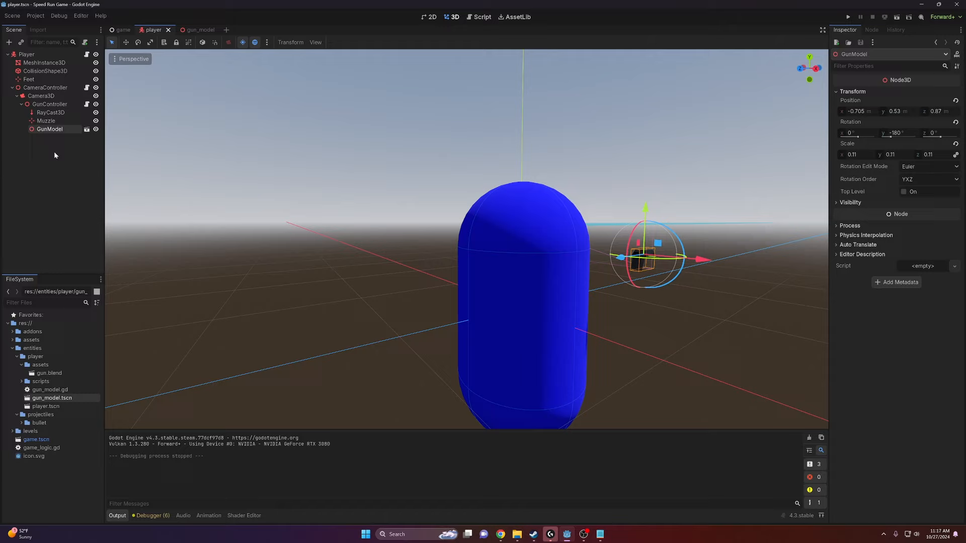
{"action": "mouse_move", "coordinate": [51, 159]}
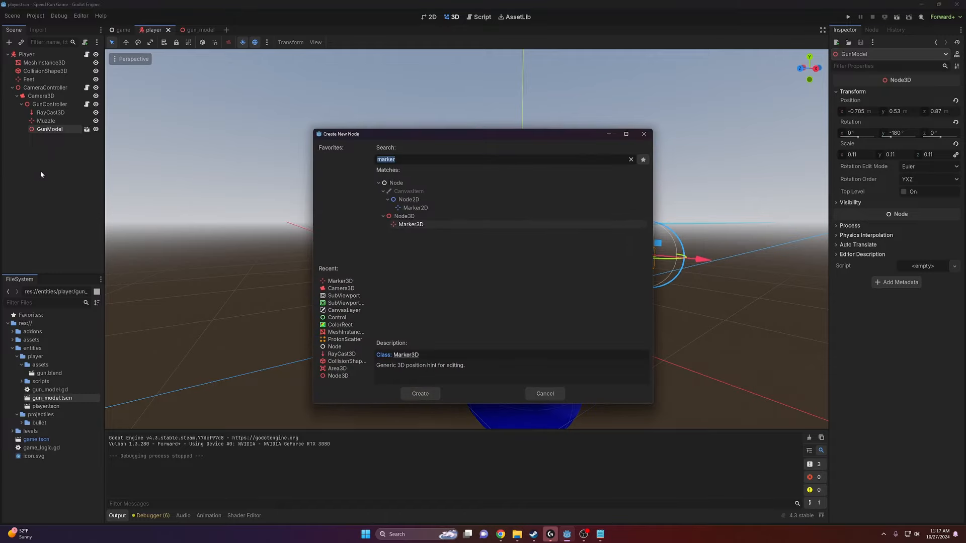
{"action": "left_click", "coordinate": [420, 394]}
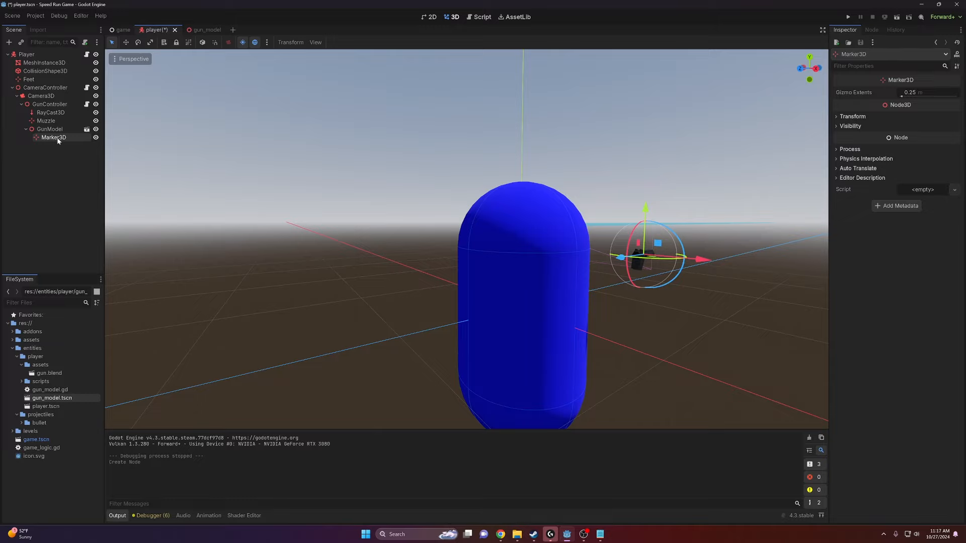
{"action": "left_click_drag", "start_coordinate": [54, 137], "coordinate": [49, 123]}
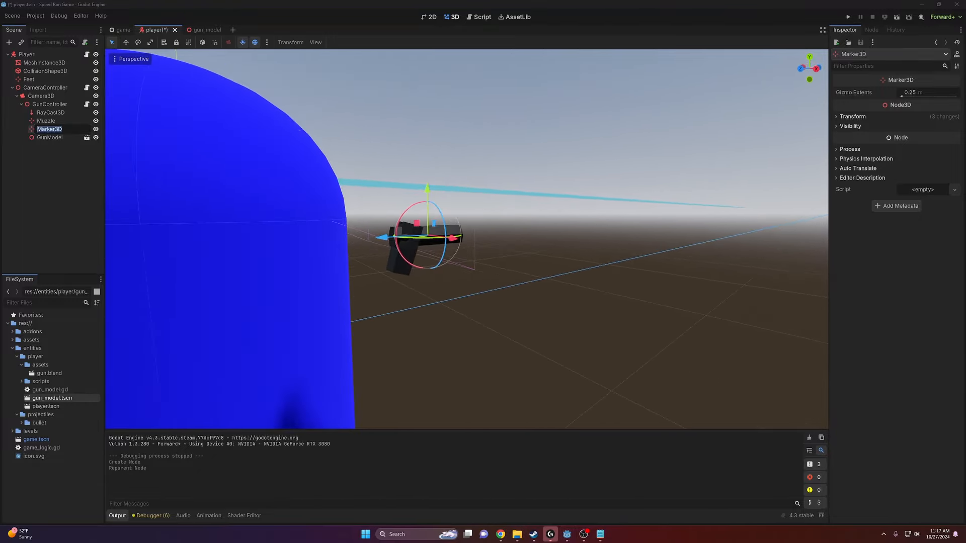
{"action": "type", "text": "GunTarget"}
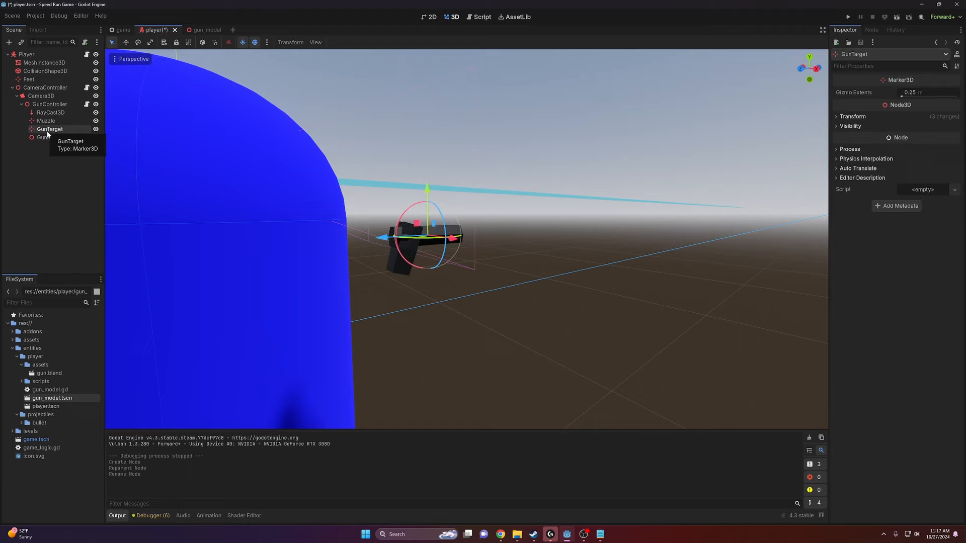
{"action": "left_click", "coordinate": [49, 137]}
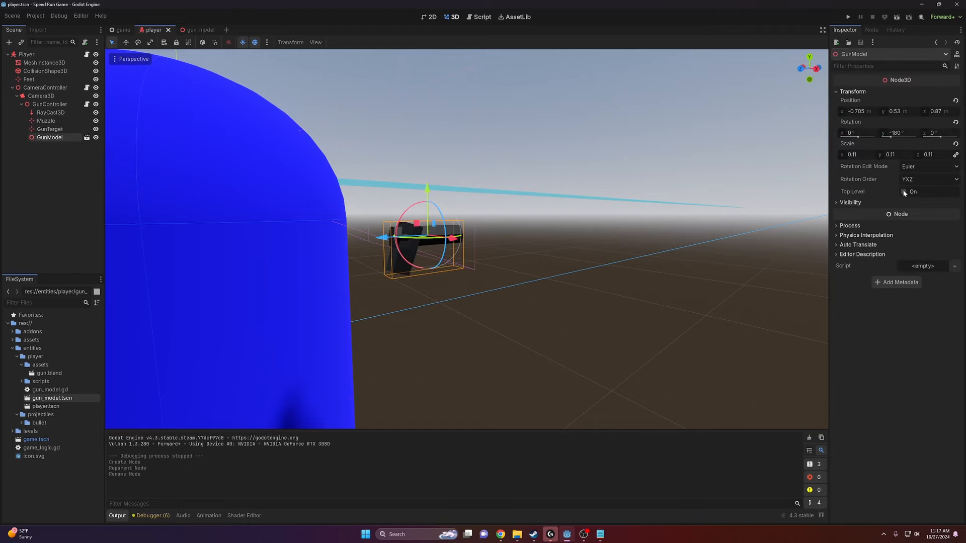
Step: Enable Top Level on GunModel, then close the running game test
{"action": "left_click", "coordinate": [903, 192]}
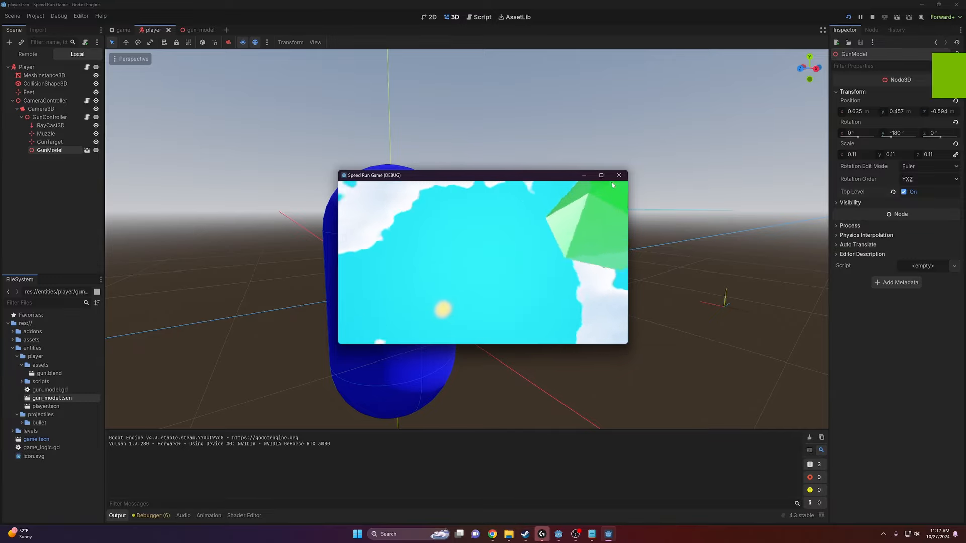
{"action": "left_click", "coordinate": [618, 175]}
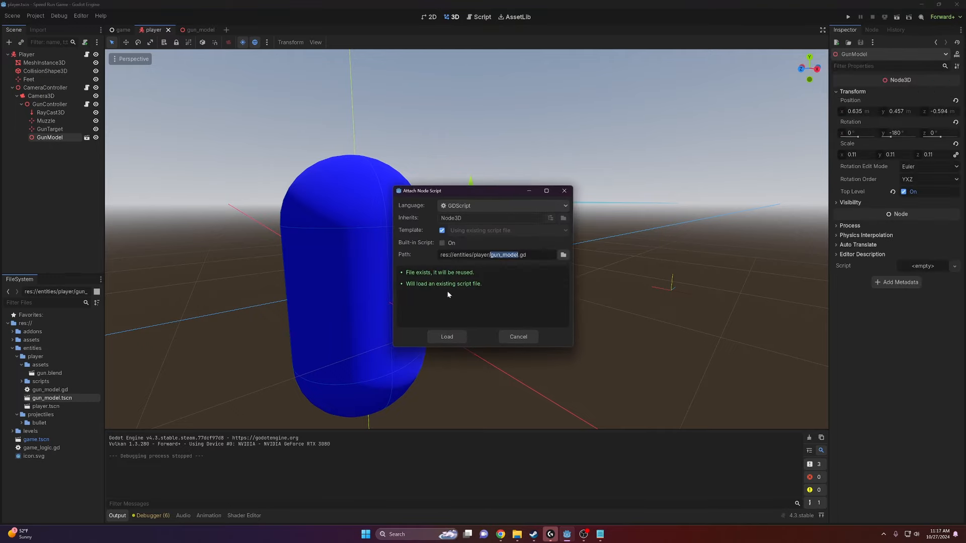
{"action": "left_click", "coordinate": [446, 337]}
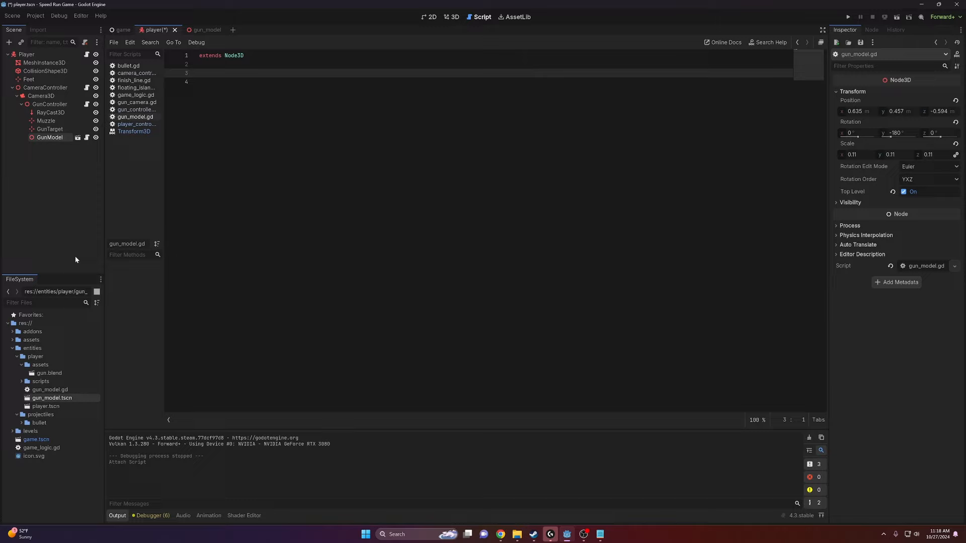
{"action": "type", "text": "@onready"}
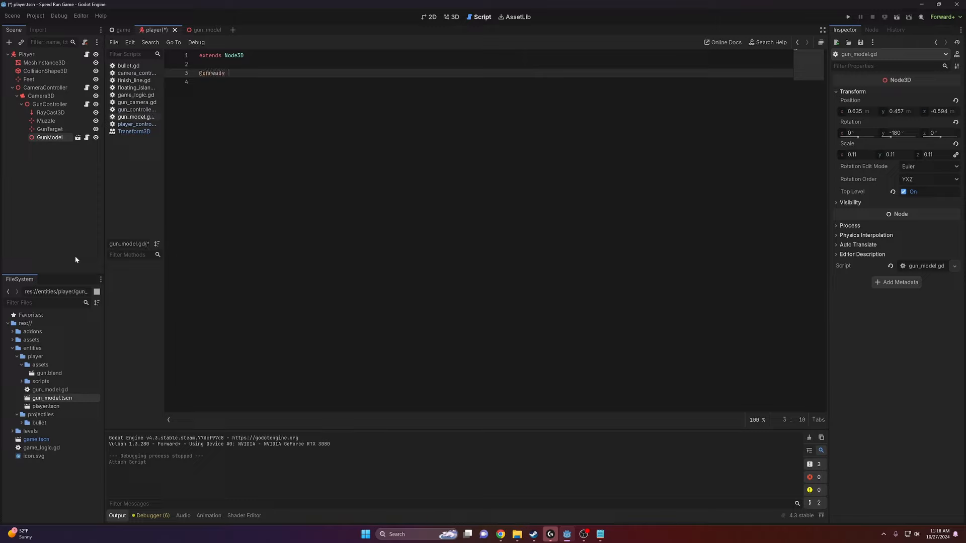
{"action": "type", "text": "var gun_t"}
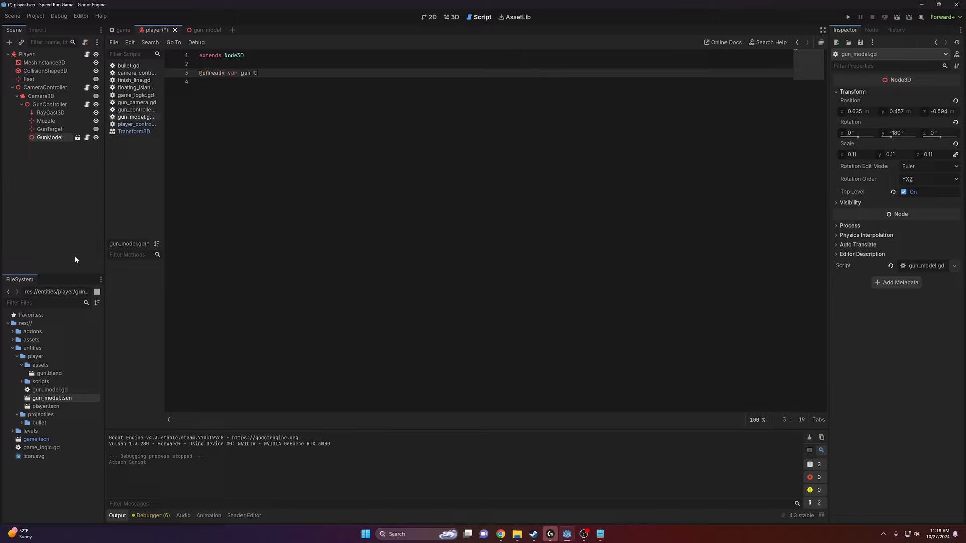
{"action": "type", "text": "arget"}
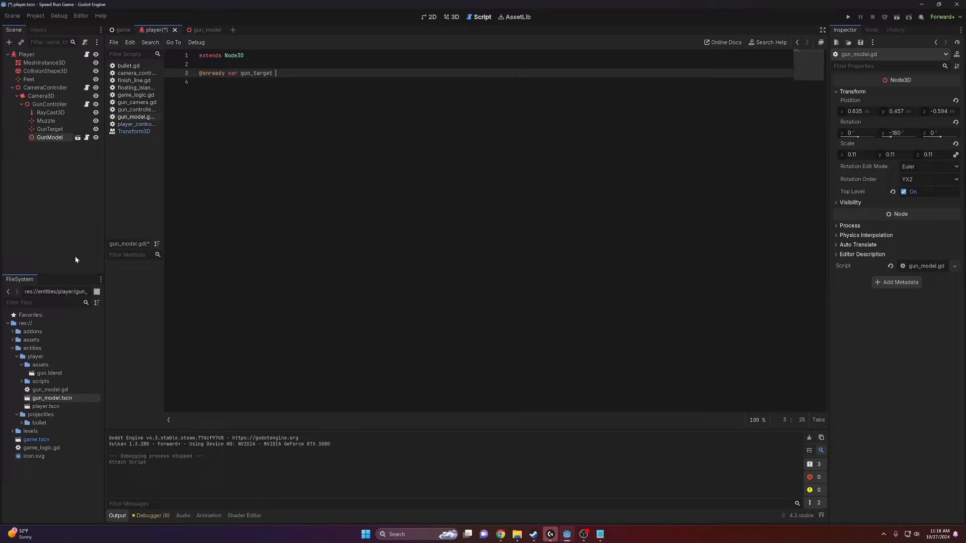
{"action": "type", "text": "="}
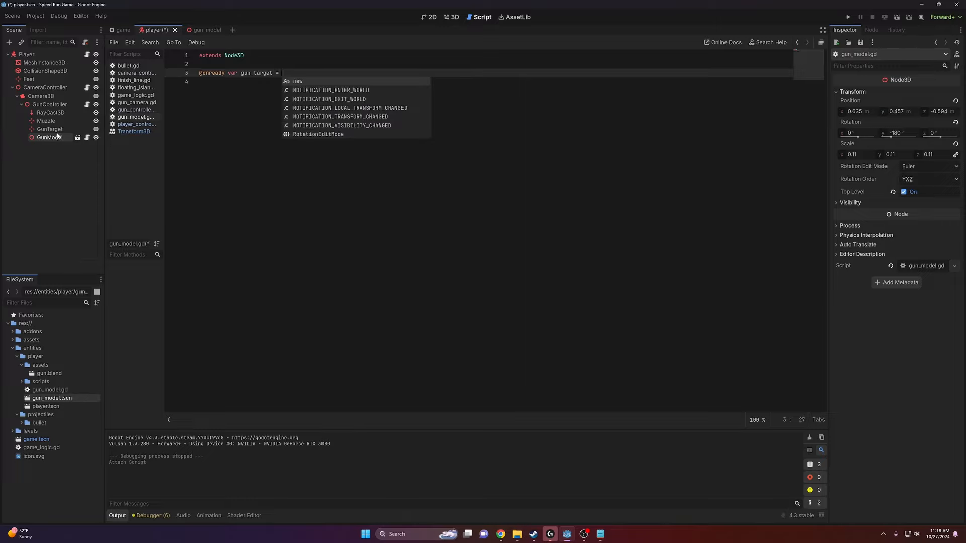
{"action": "type", "text": "$\"../GunTarget\""}
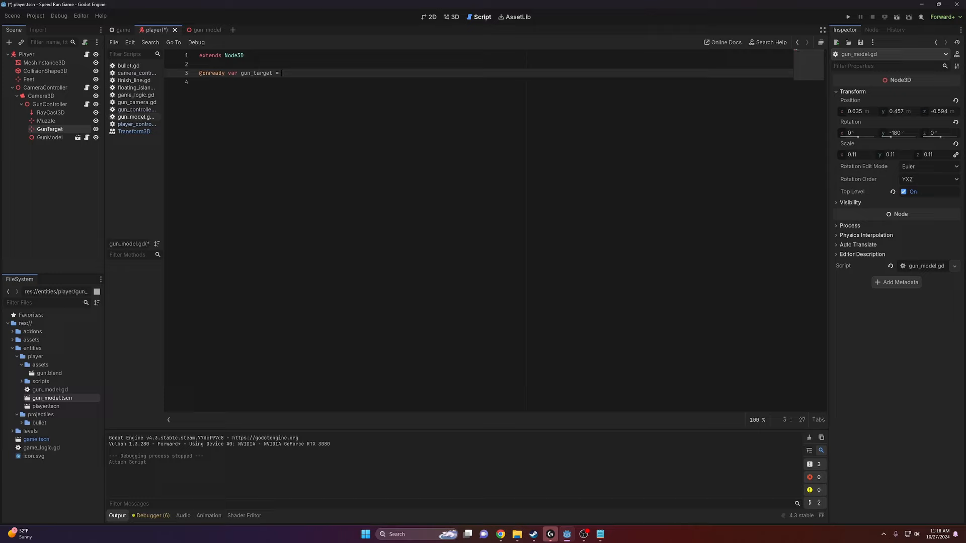
{"action": "left_click", "coordinate": [48, 128]}
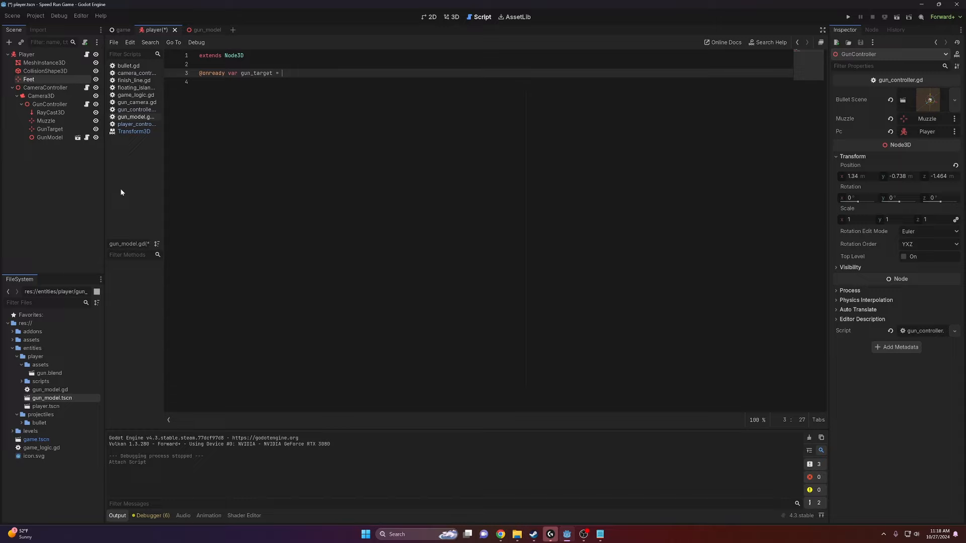
{"action": "type", "text": "$\"../GunTarget\""}
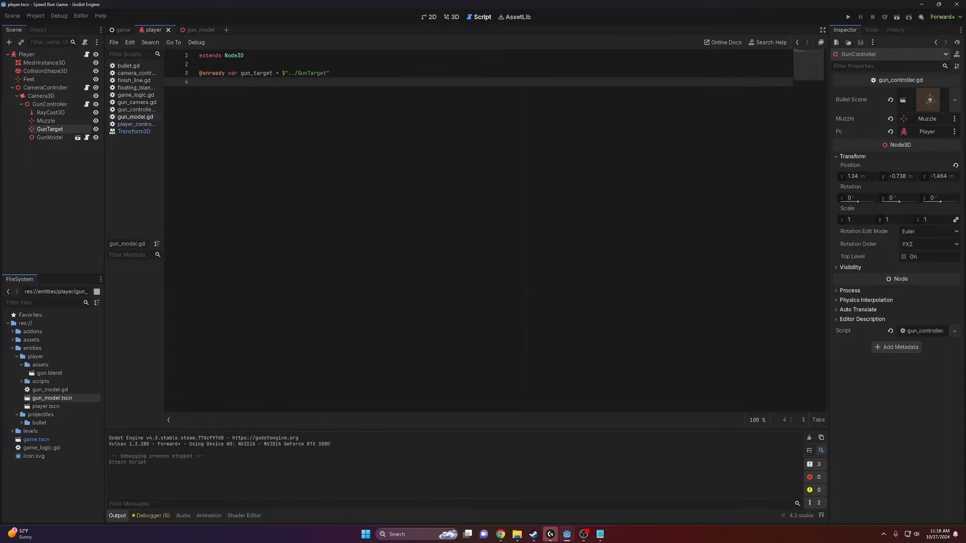
{"action": "left_click", "coordinate": [201, 65]}
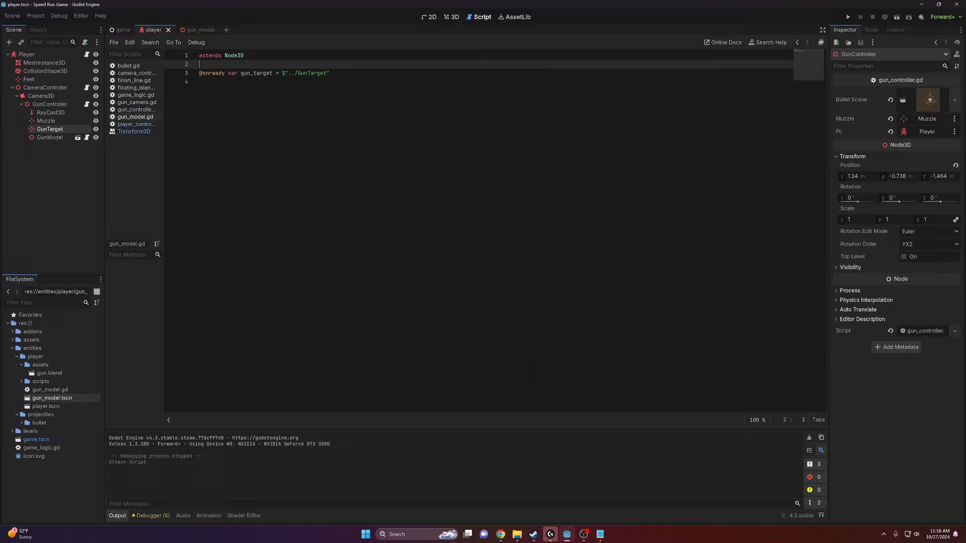
{"action": "type", "text": "@export var"}
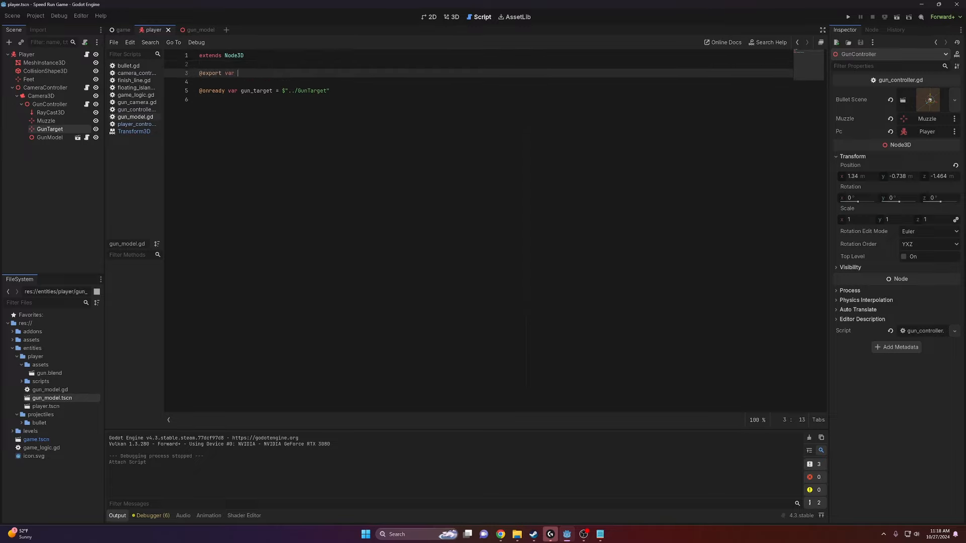
{"action": "type", "text": "sway_"}
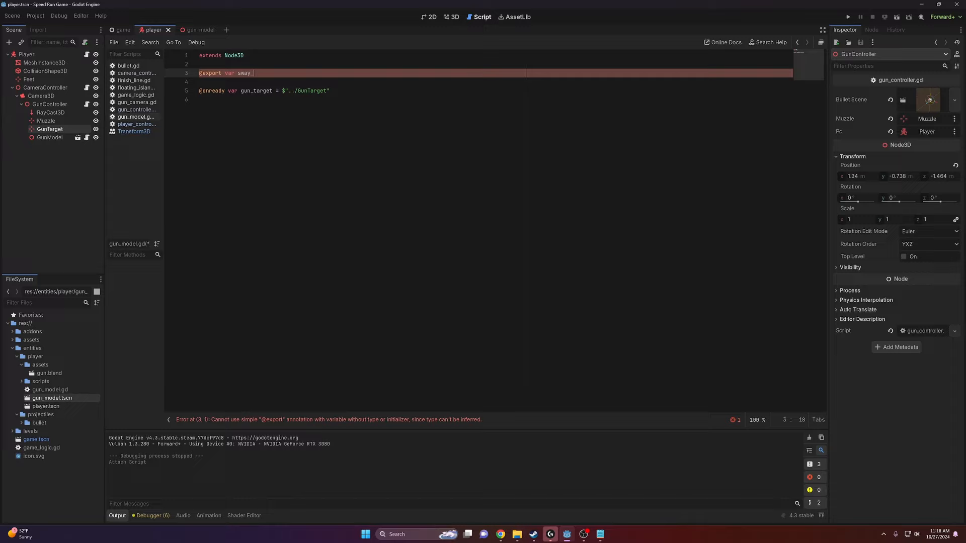
{"action": "type", "text": "speed := 50.0"}
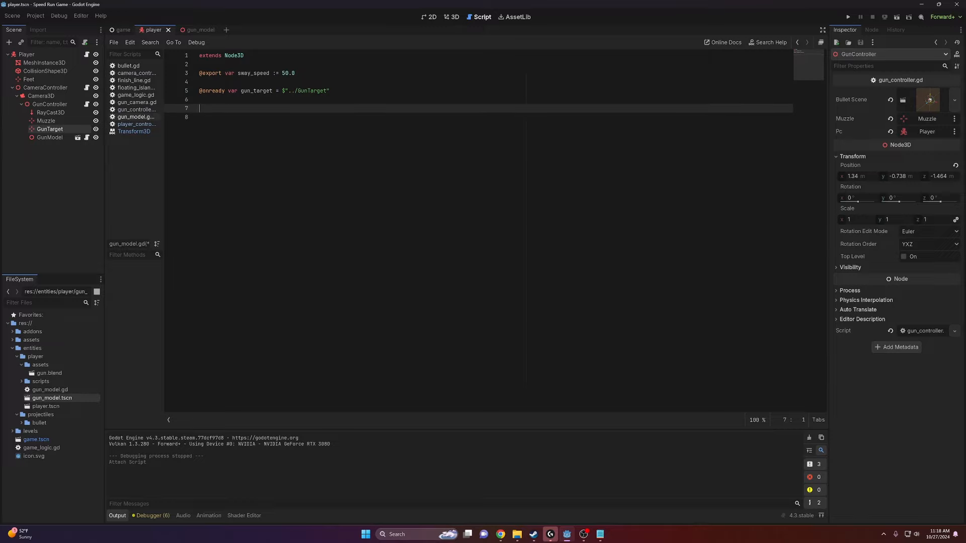
{"action": "type", "text": "func _ph"}
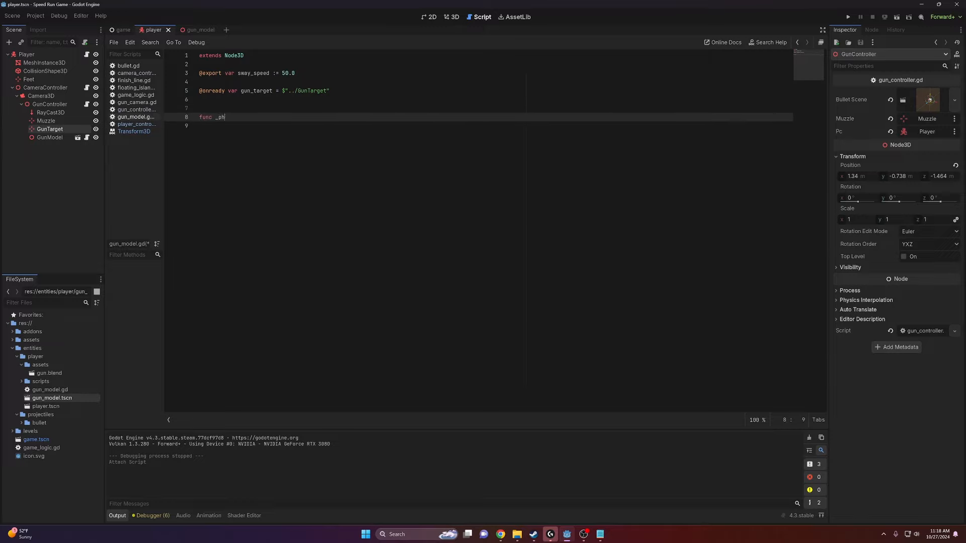
Step: Write _physics_process interpolating global_transform toward gun_target by sway_speed * delta, then run the game
{"action": "type", "text": "ysics_process(delta: float) -> void:"}
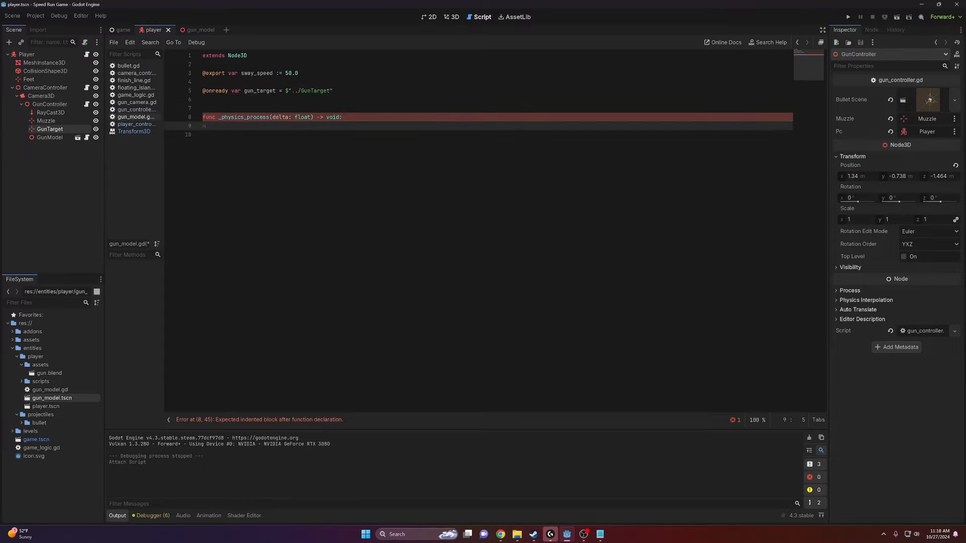
{"action": "type", "text": "global"}
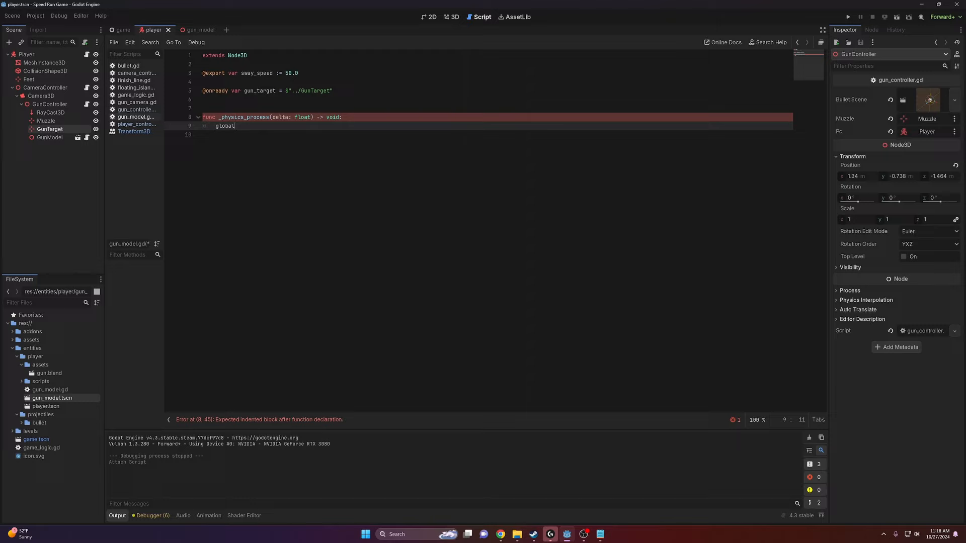
{"action": "type", "text": "_transform ="}
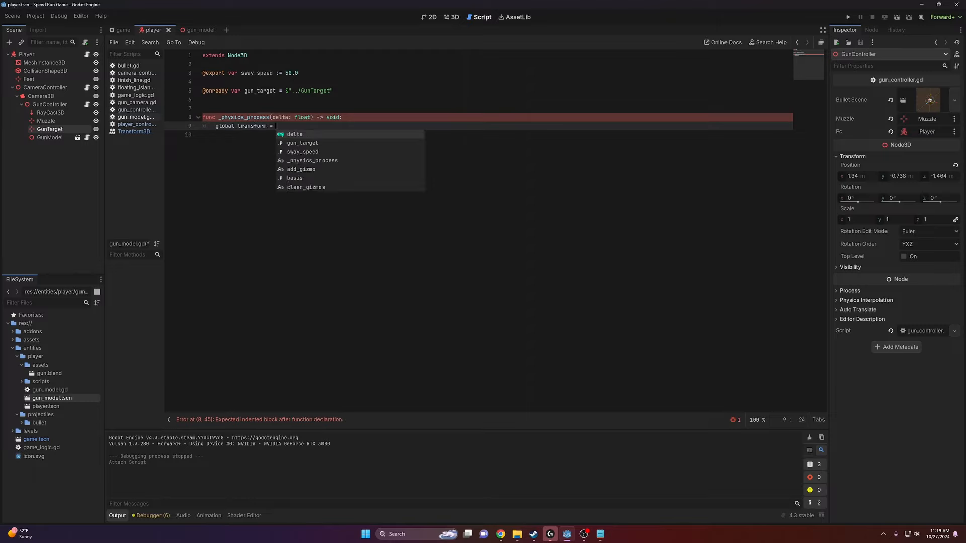
{"action": "type", "text": "global_transform."}
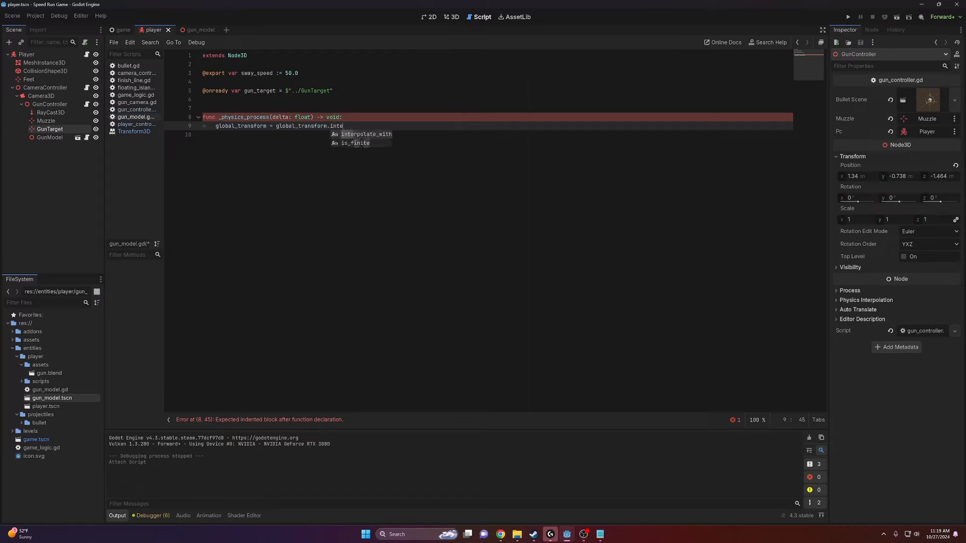
{"action": "type", "text": "interpolate_with()"}
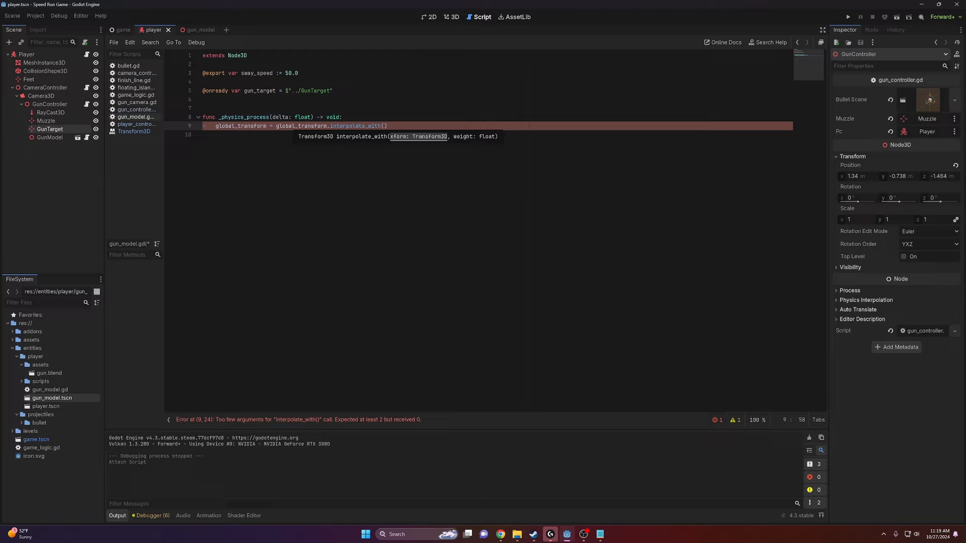
{"action": "type", "text": "gun_target.global_transform,"}
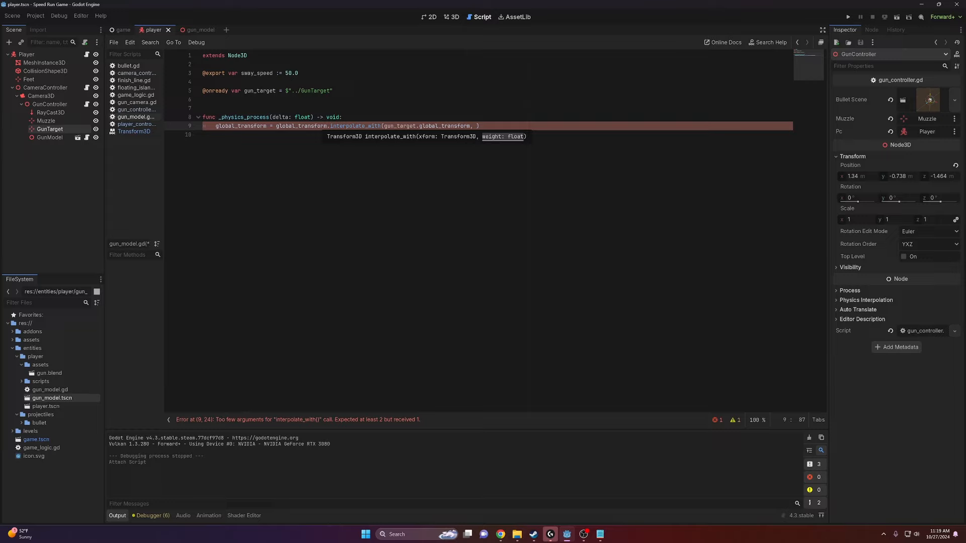
{"action": "type", "text": "sway_speed * delta"}
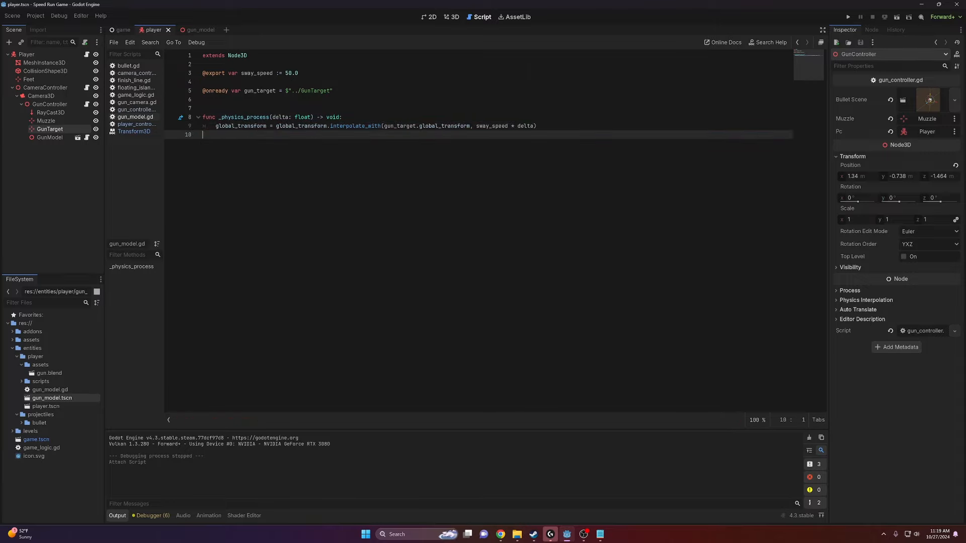
{"action": "mouse_move", "coordinate": [847, 16]}
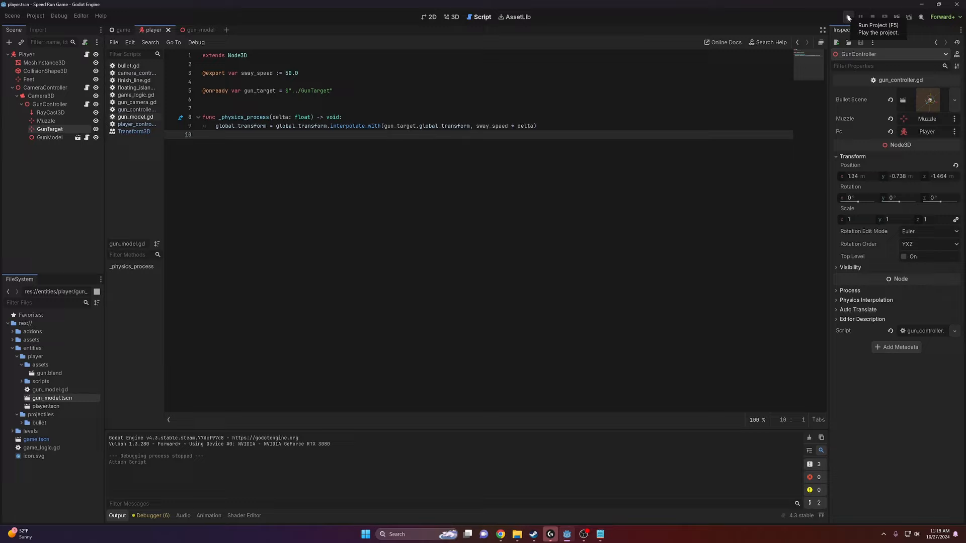
{"action": "left_click", "coordinate": [845, 16]}
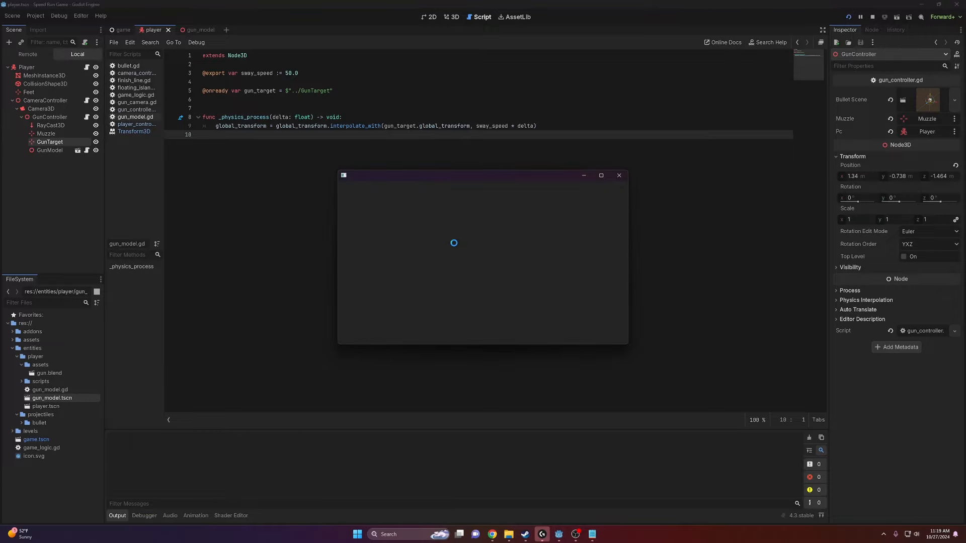